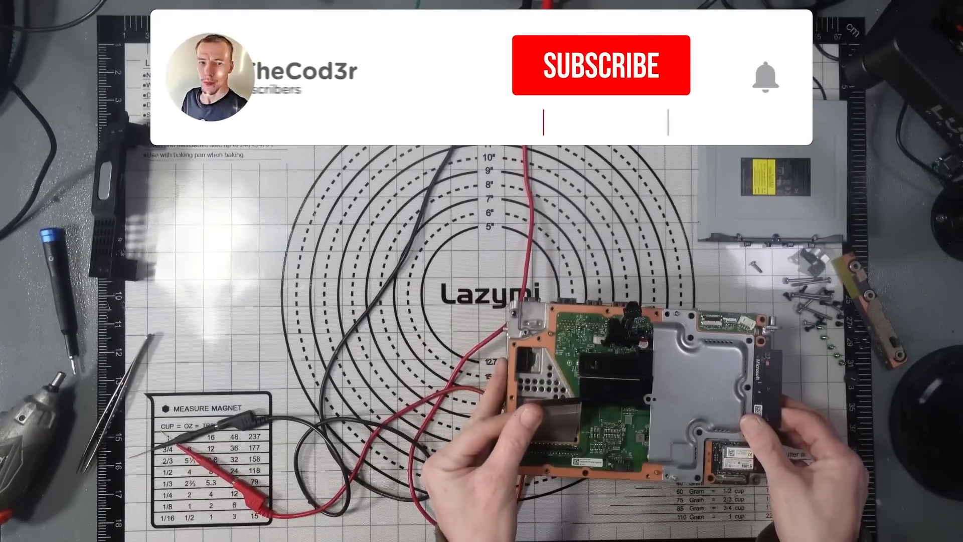
Step: Navigate from the PCBWay homepage to the PCB Instant Quote form and scroll through its board specifications
left_click(601, 66)
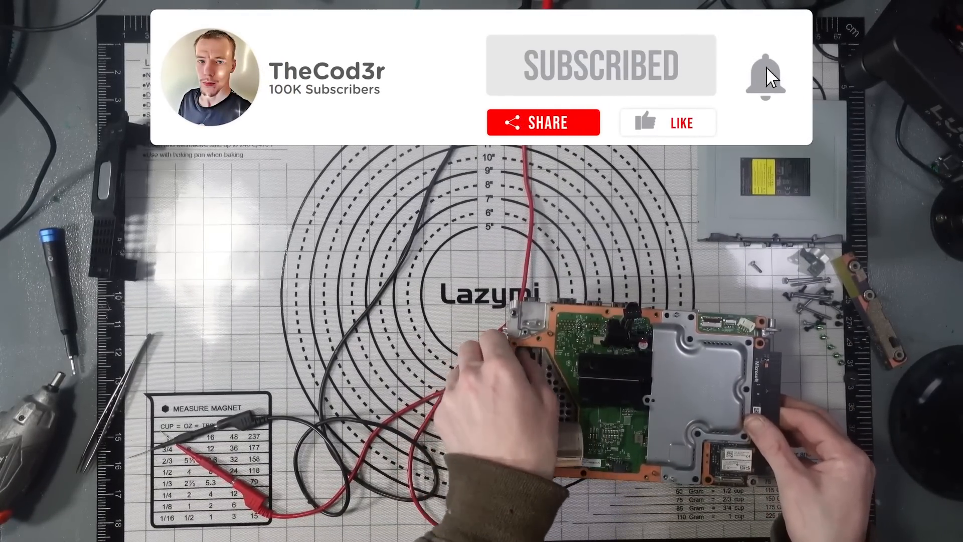
left_click(764, 73)
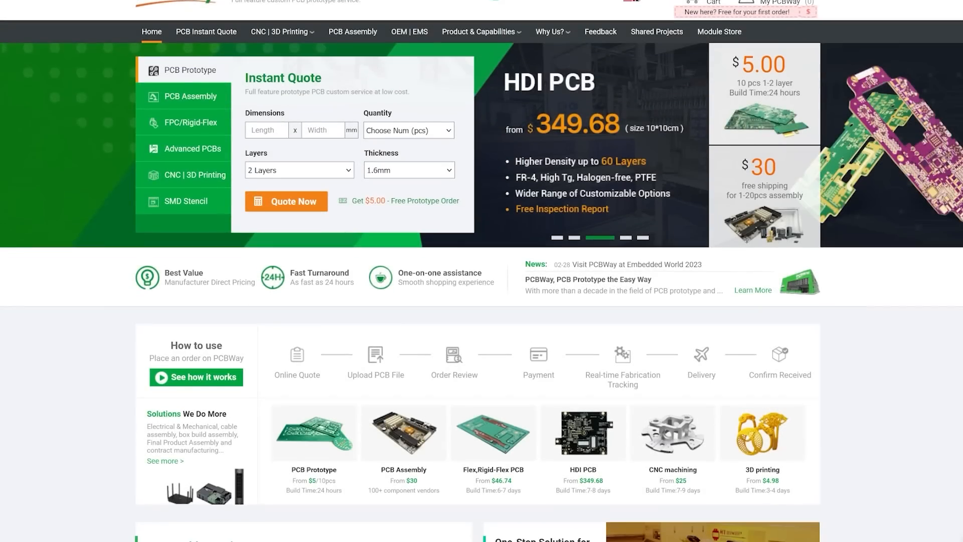
scroll("down", 3)
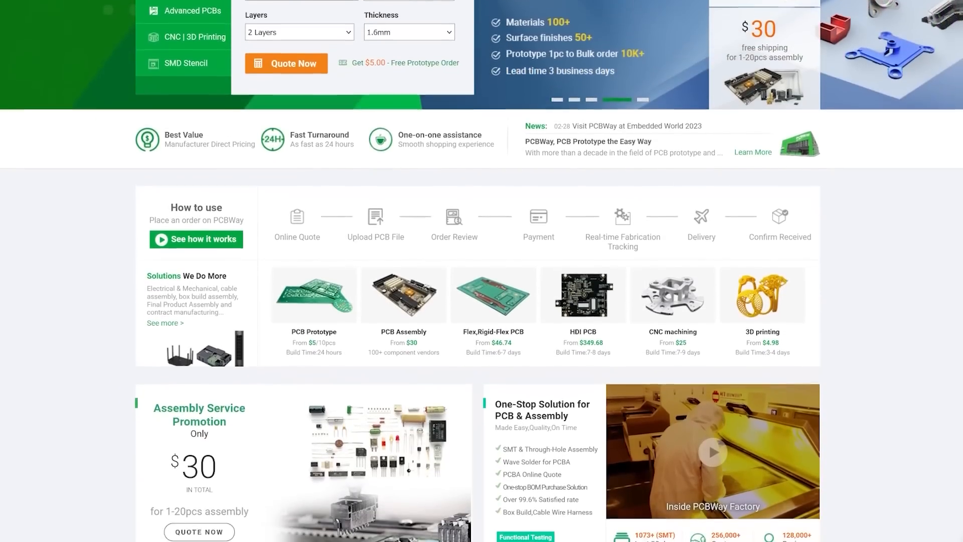
scroll("down", 3)
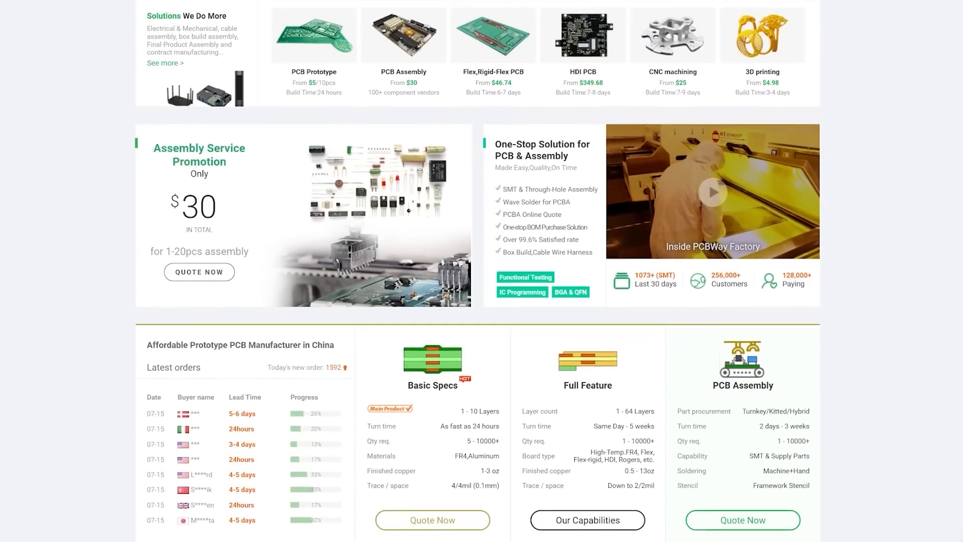
scroll("down", 3)
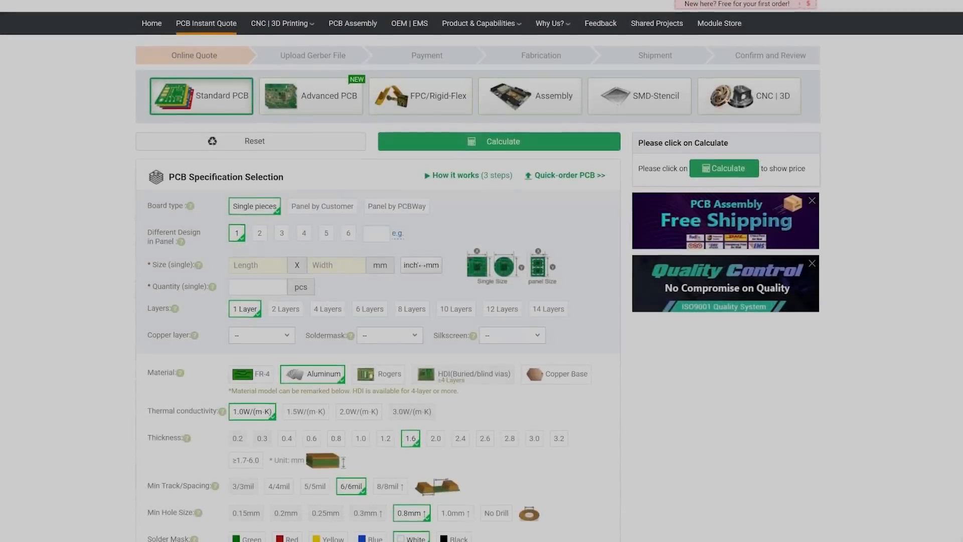
Step: Scroll down through the Shared Projects community showcase of projects and videos
scroll("down", 3)
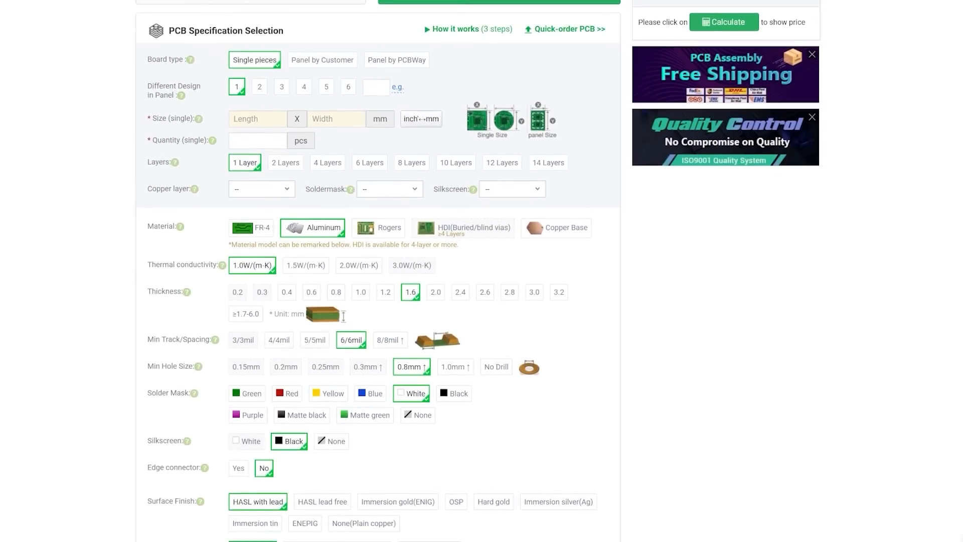
scroll("down", 3)
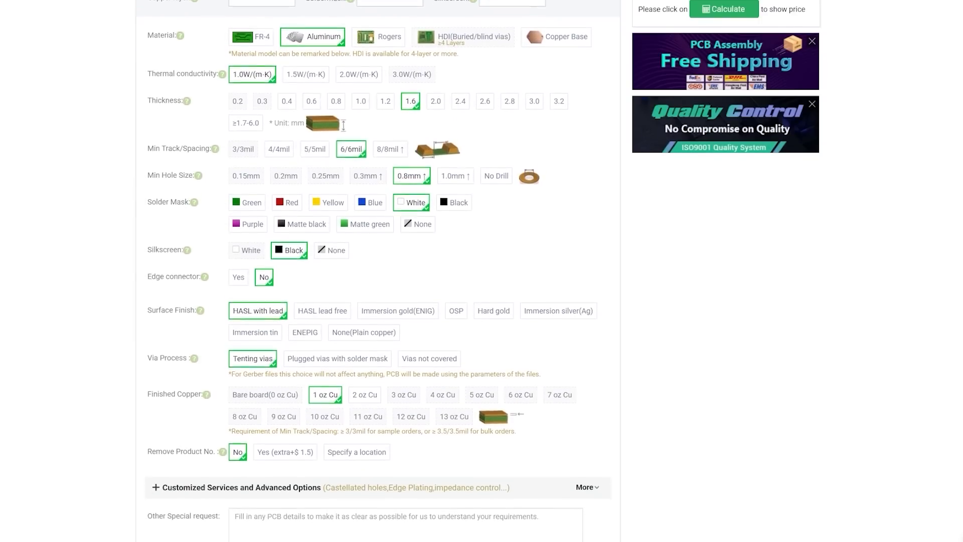
scroll("down", 3)
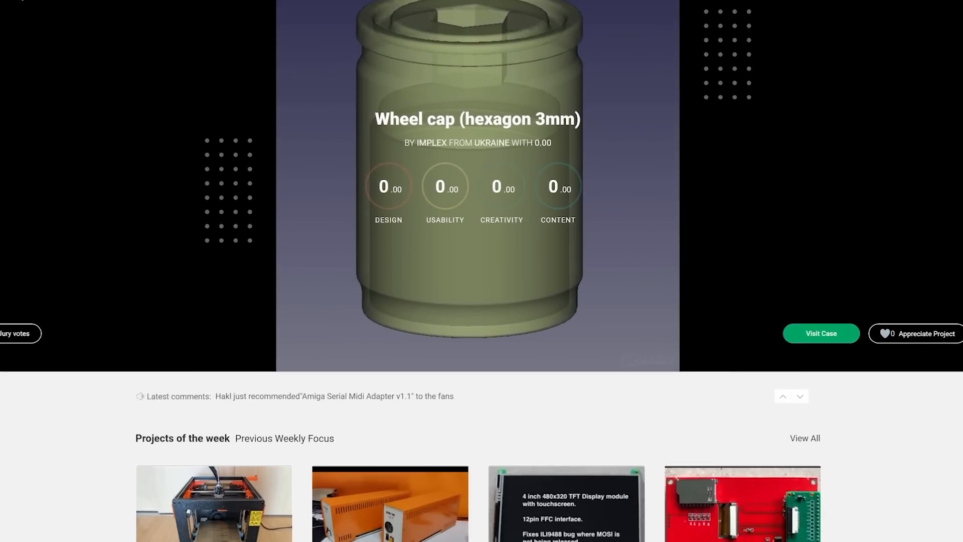
scroll("down", 3)
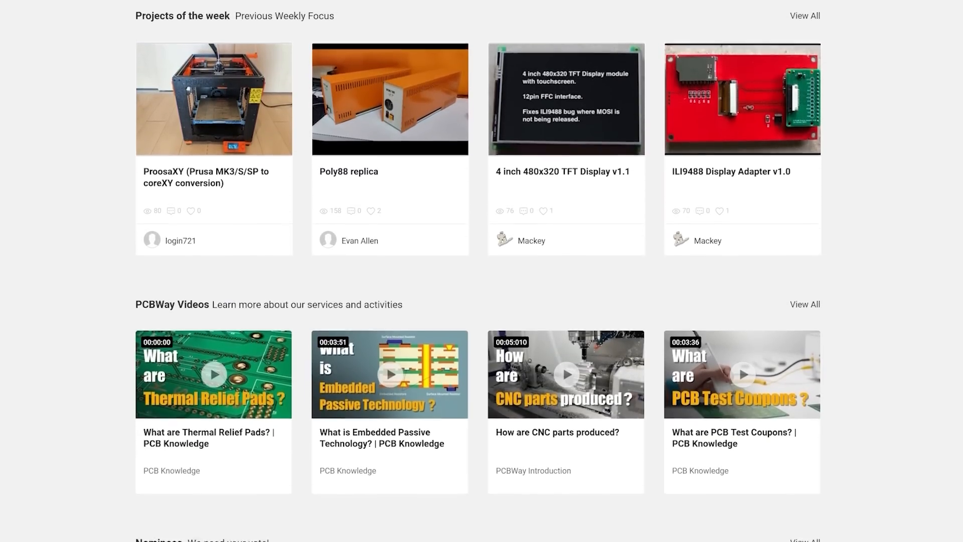
scroll("down", 3)
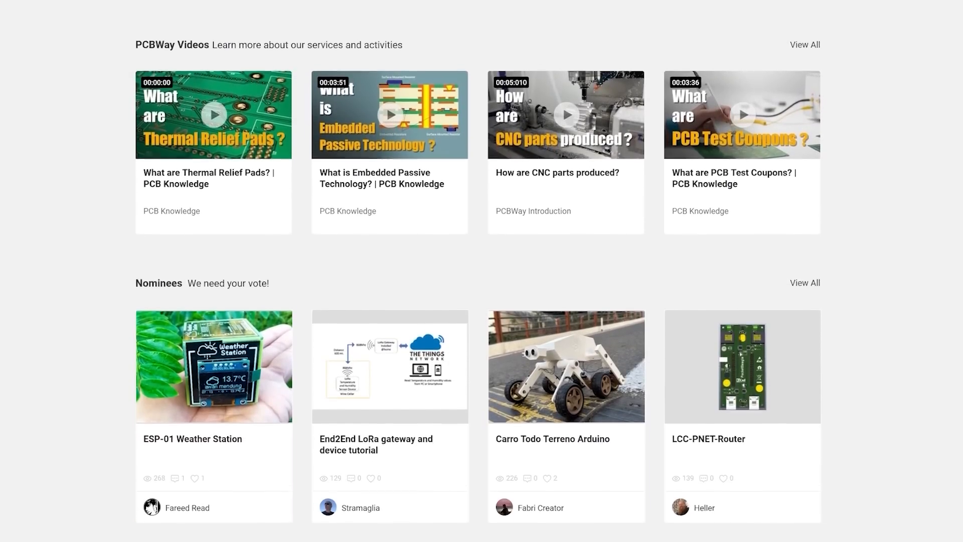